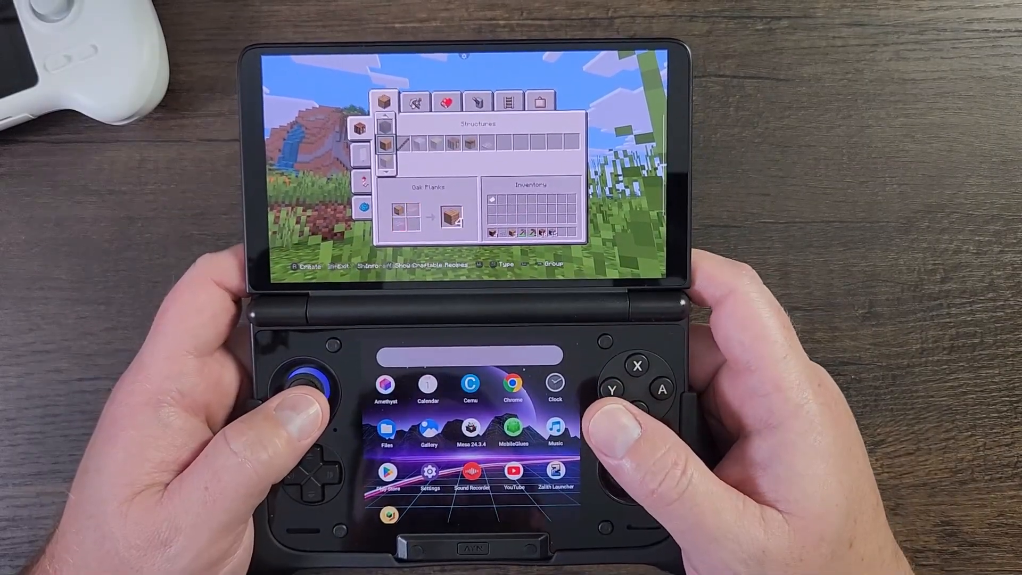
# Leave the Legacy4J crafting demo and show Amethyst's Vanilla, OptiFine and Fabric profile options.
pyautogui.click(446, 93)
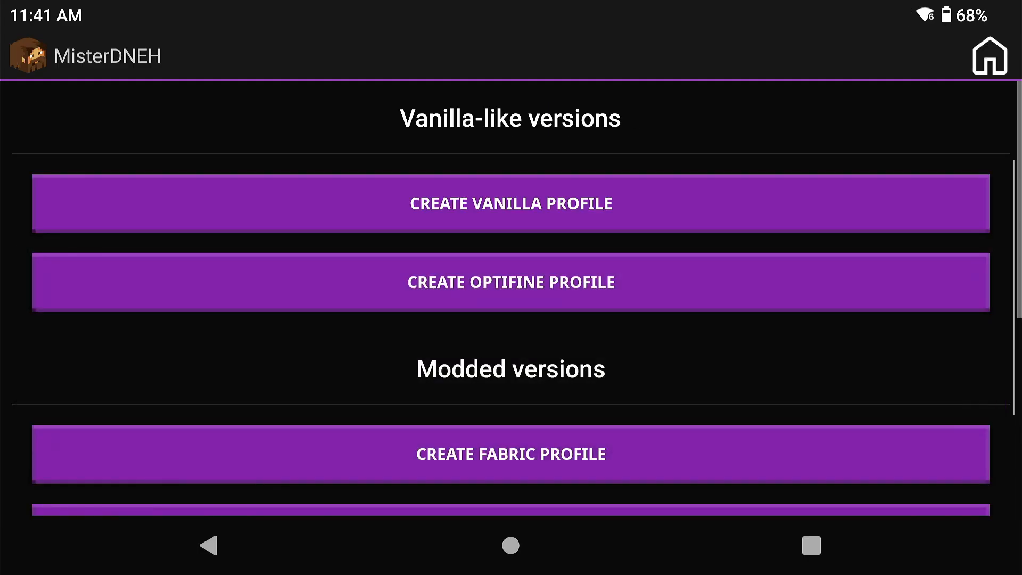
# Open Control customization from Amethyst's launcher settings to show the gesture options.
pyautogui.scroll(-3)
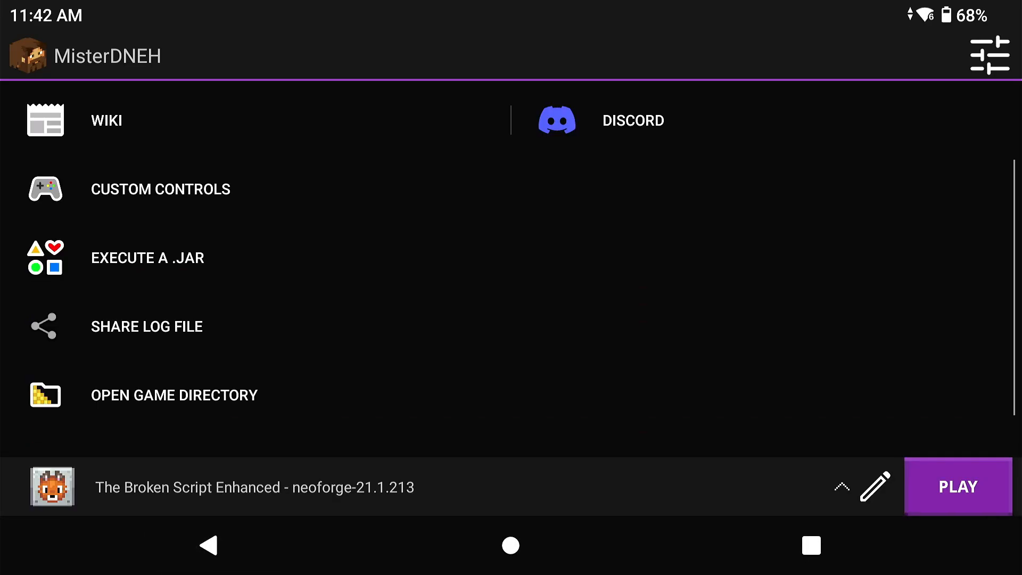
pyautogui.click(990, 54)
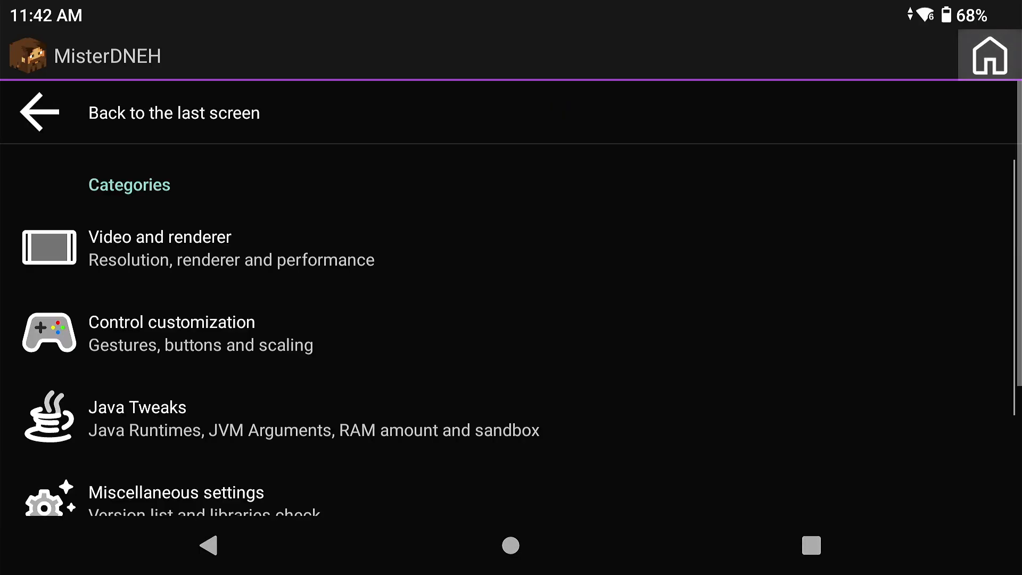
pyautogui.click(171, 333)
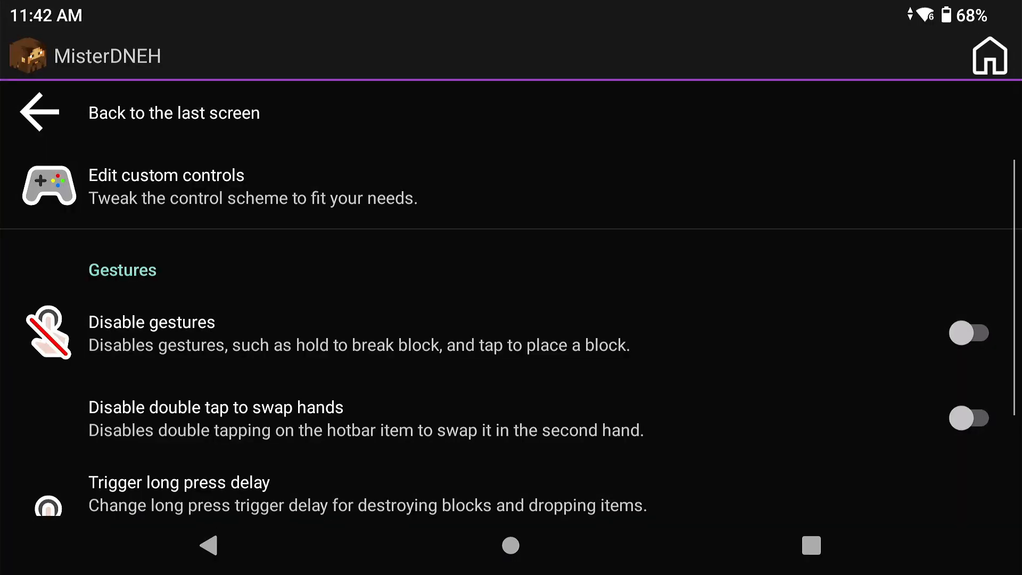
# Scroll through the controller settings down to SDL Settings.
pyautogui.scroll(-3)
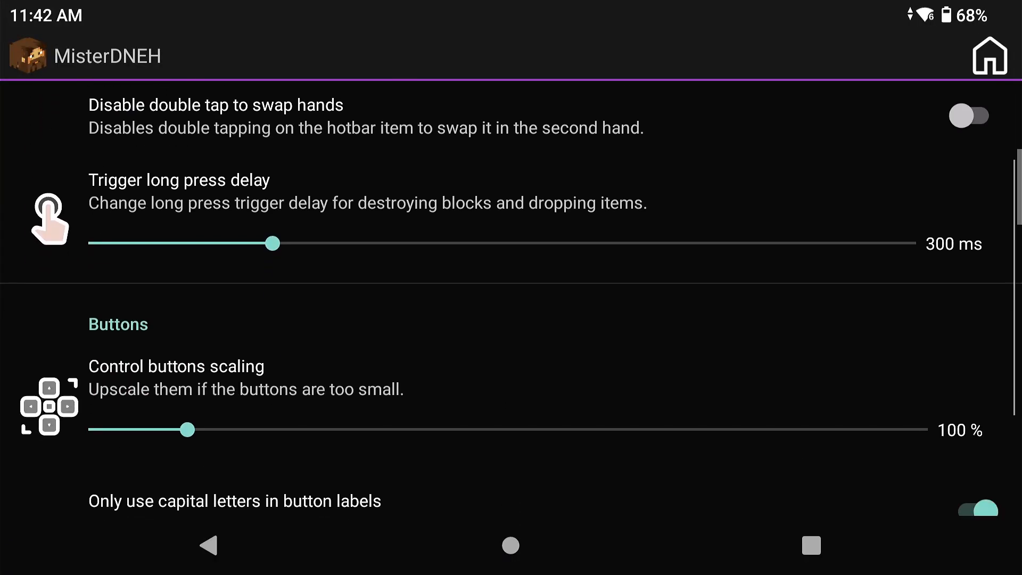
pyautogui.scroll(-3)
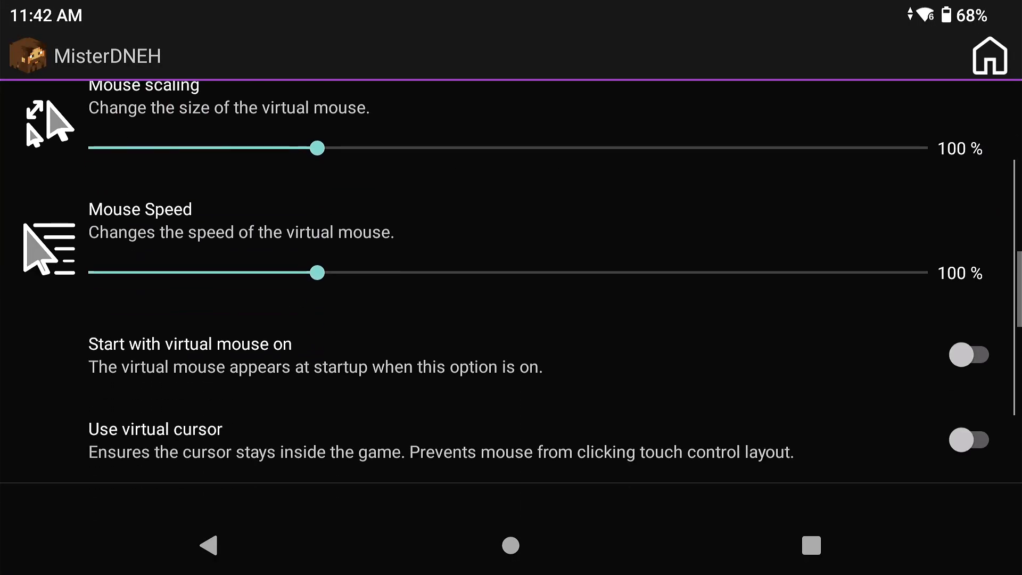
pyautogui.scroll(-3)
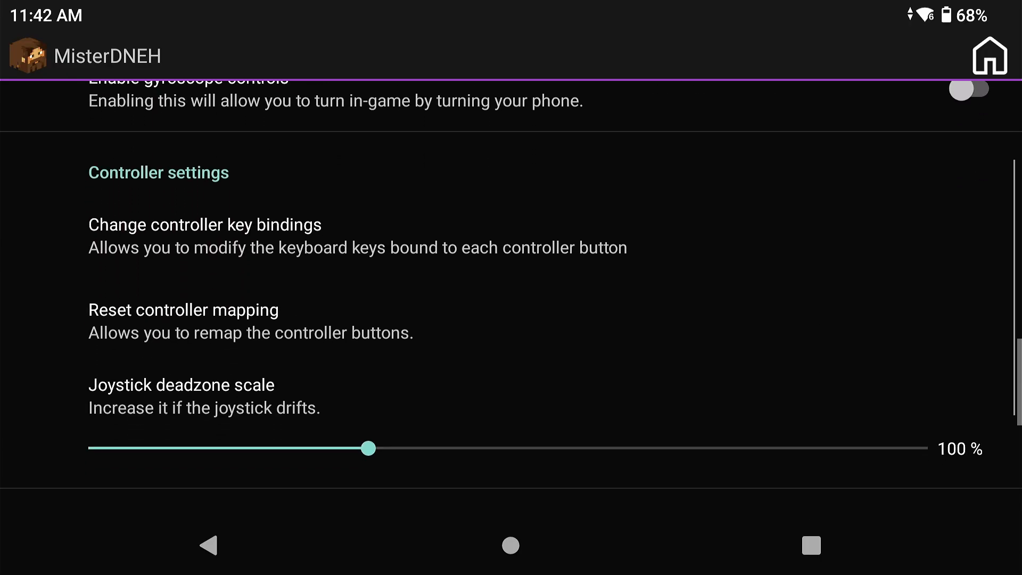
pyautogui.scroll(-3)
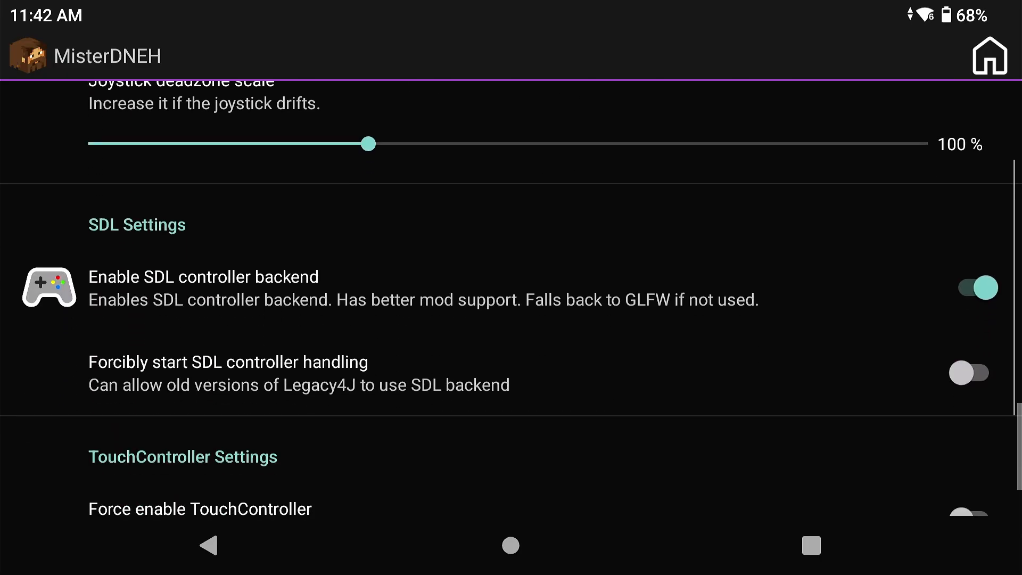
pyautogui.scroll(-3)
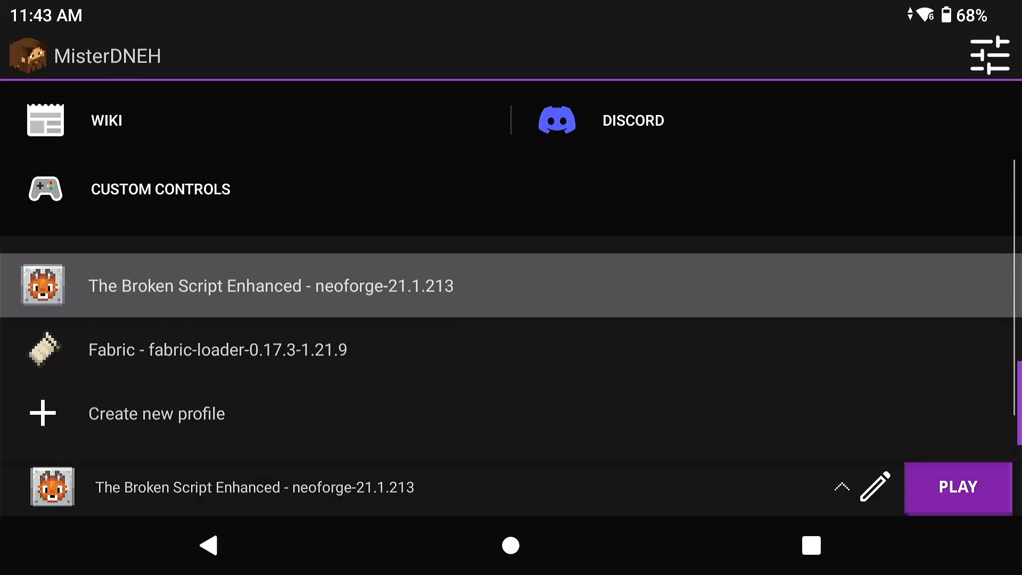
# Install Fabric loader 0.17.3 for Minecraft 1.21.8, select it, and open Modrinth.
pyautogui.click(157, 414)
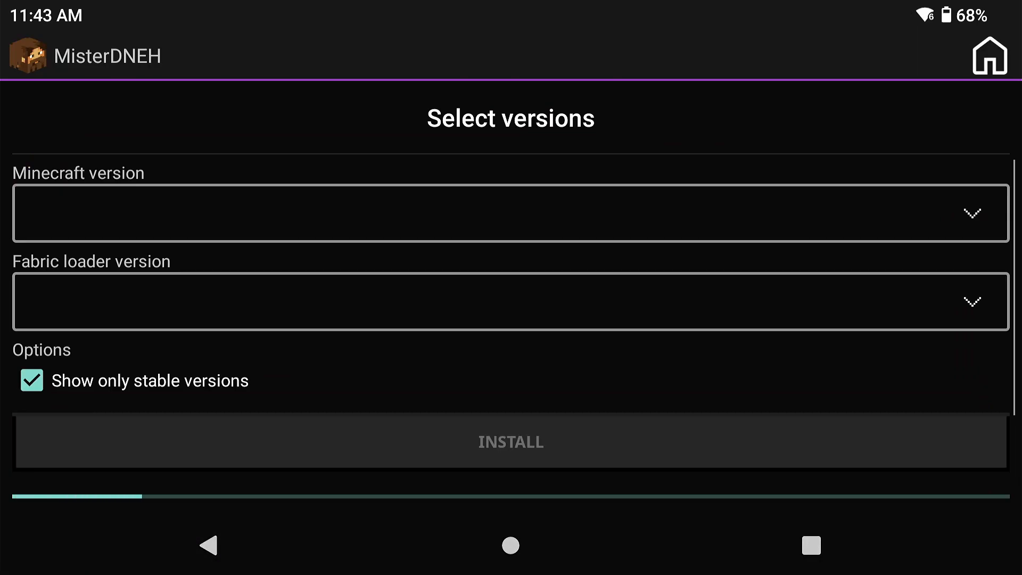
pyautogui.click(510, 200)
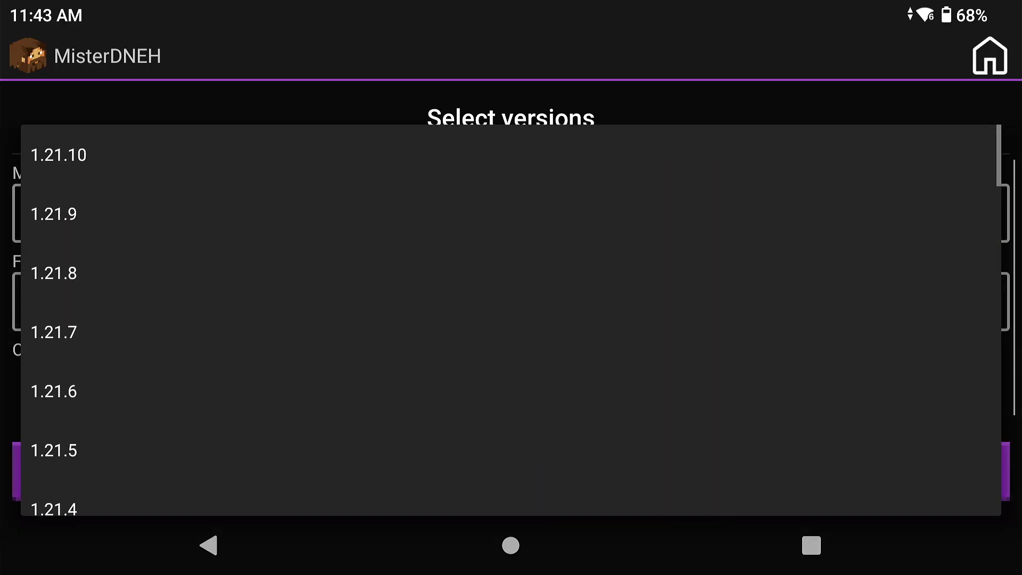
pyautogui.scroll(-3)
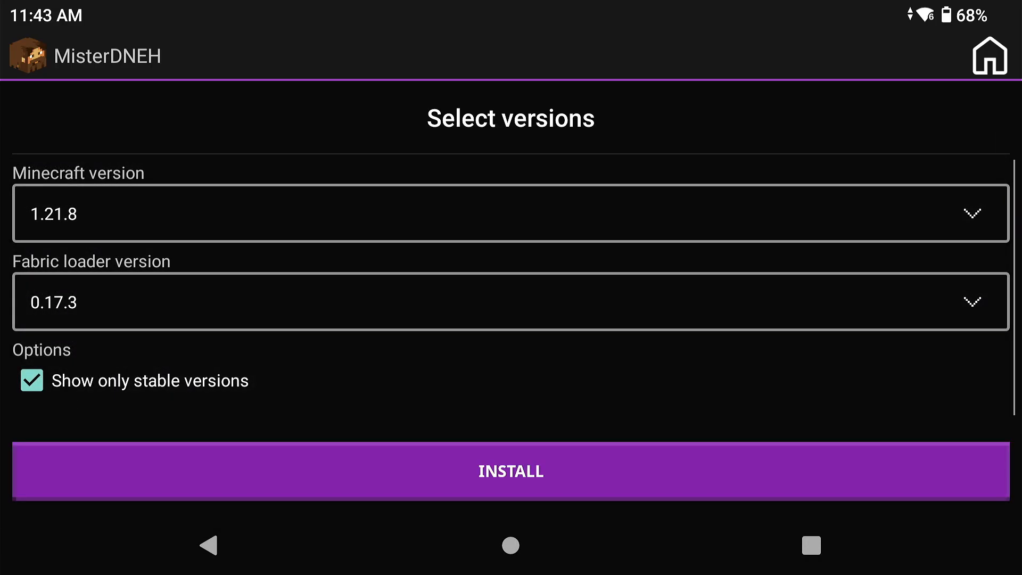
pyautogui.click(510, 472)
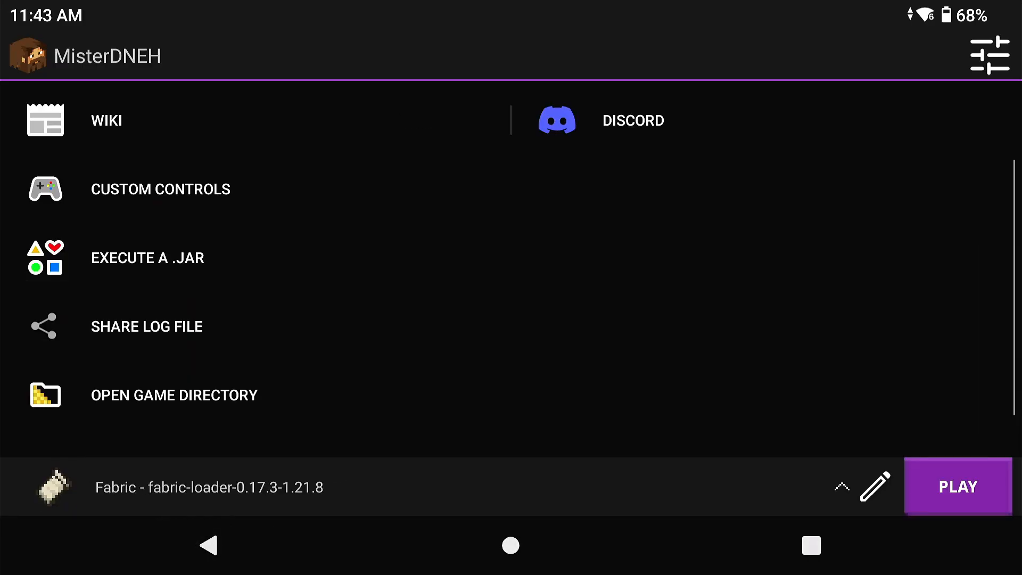
pyautogui.click(174, 395)
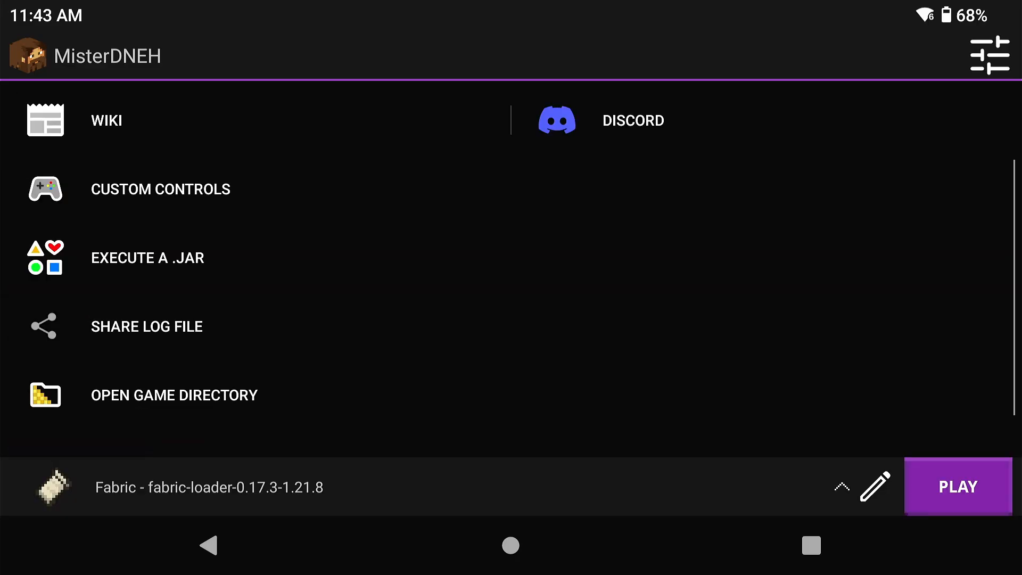
pyautogui.click(958, 486)
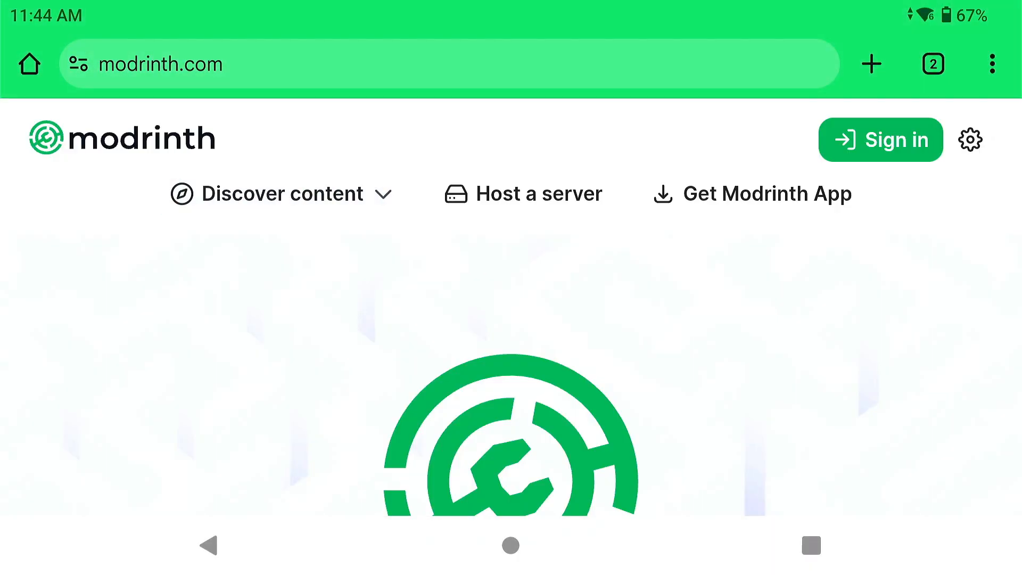
# Open Modrinth's mod listing, then pick a copy destination in Amethyst's folder.
pyautogui.click(283, 193)
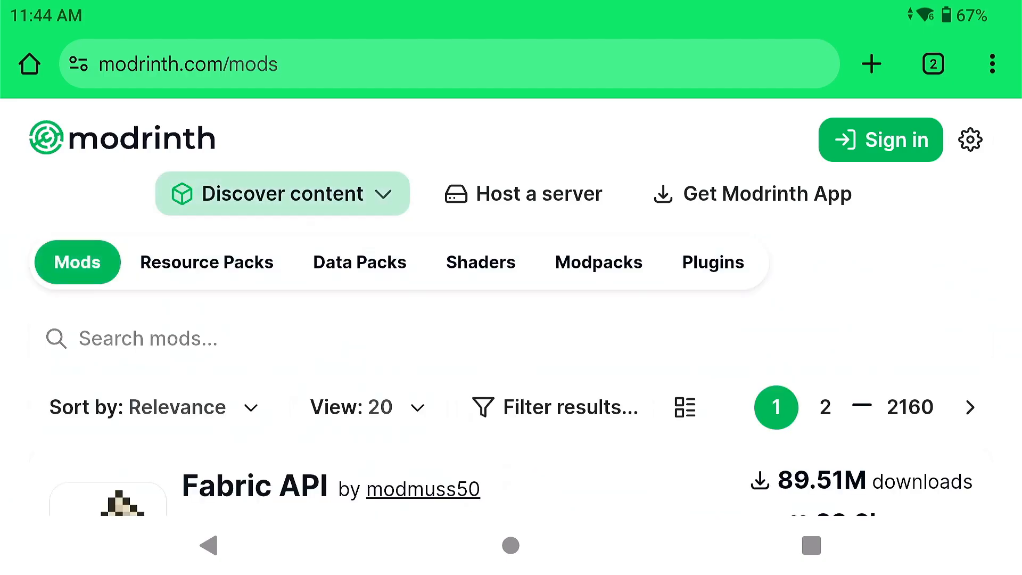
pyautogui.click(253, 487)
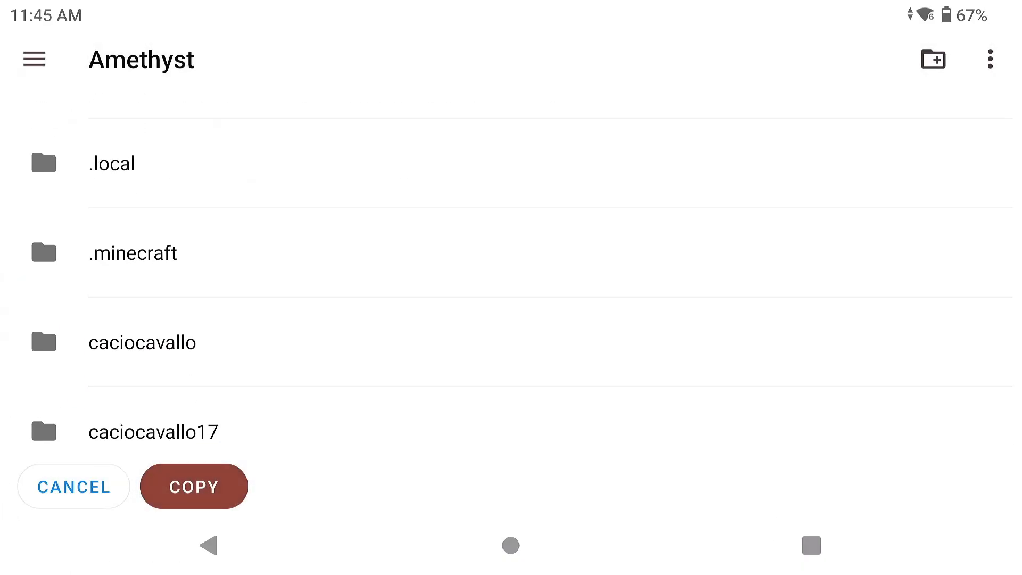
# Copy the mods into the Legacy4J folder and launch the Fabric 1.21.8 profile.
pyautogui.scroll(-3)
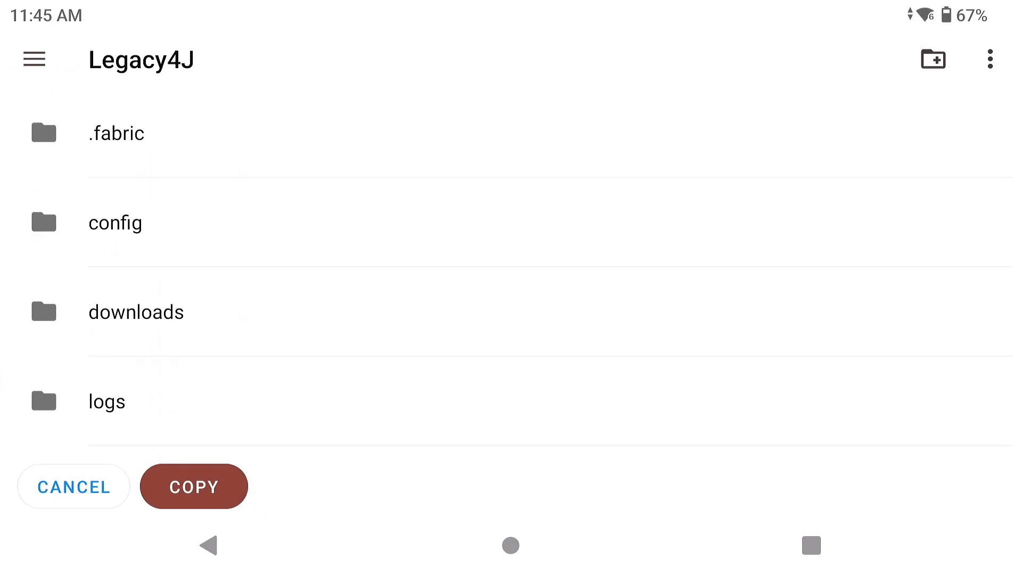
pyautogui.click(194, 486)
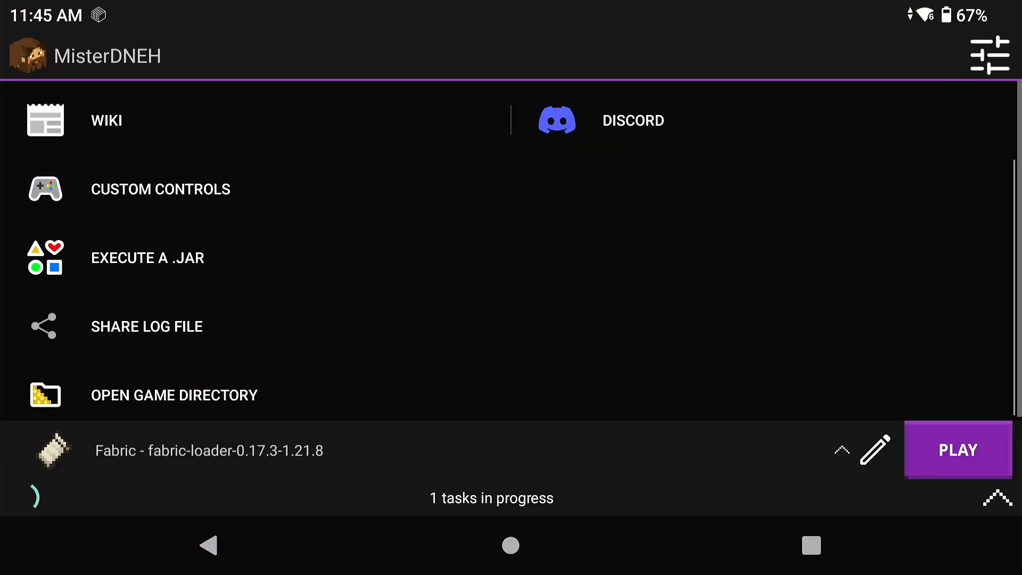
pyautogui.click(958, 450)
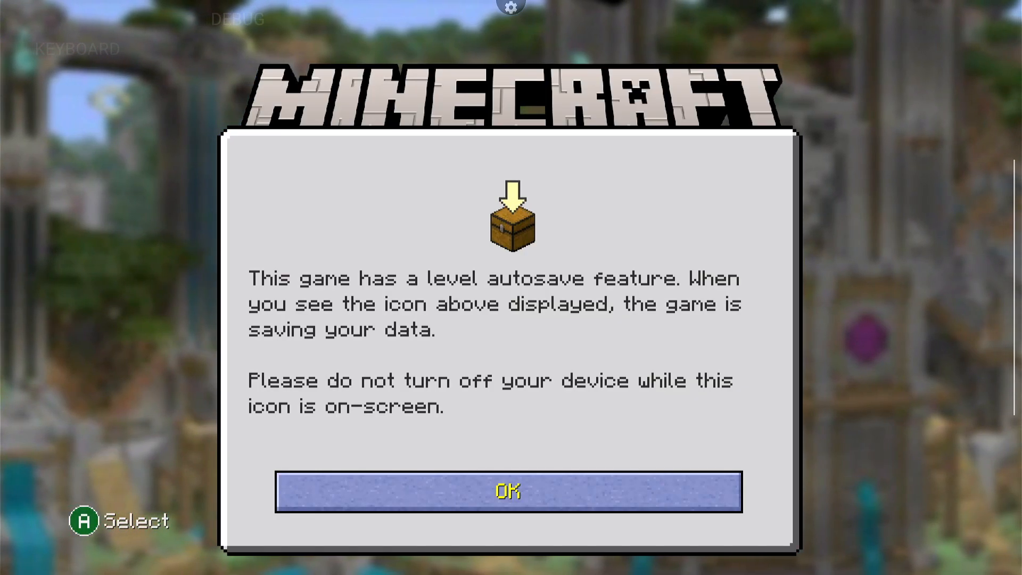
# Dismiss the autosave notice and choose Play Game on the Legacy4J title menu.
pyautogui.click(508, 492)
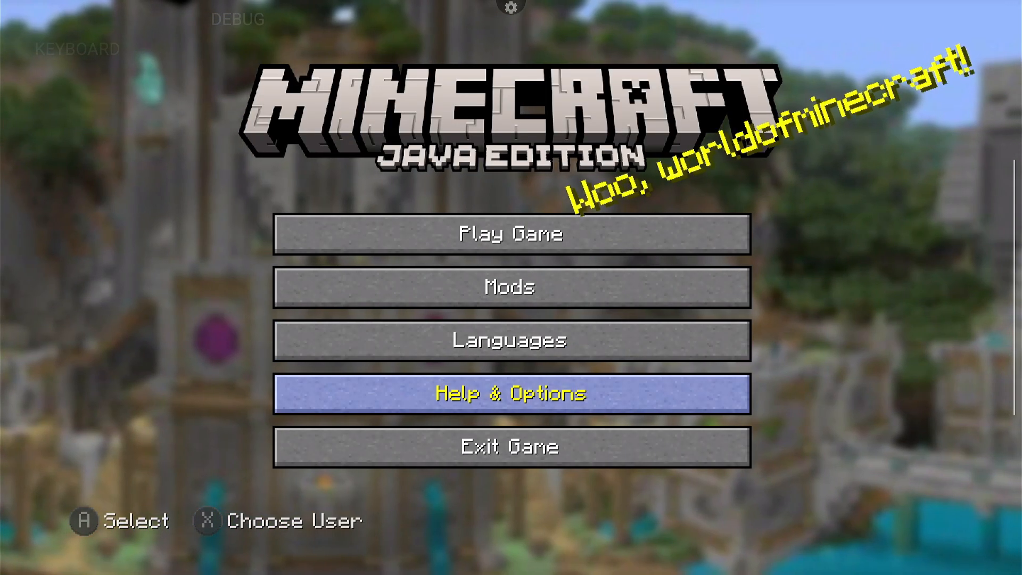
pyautogui.click(509, 233)
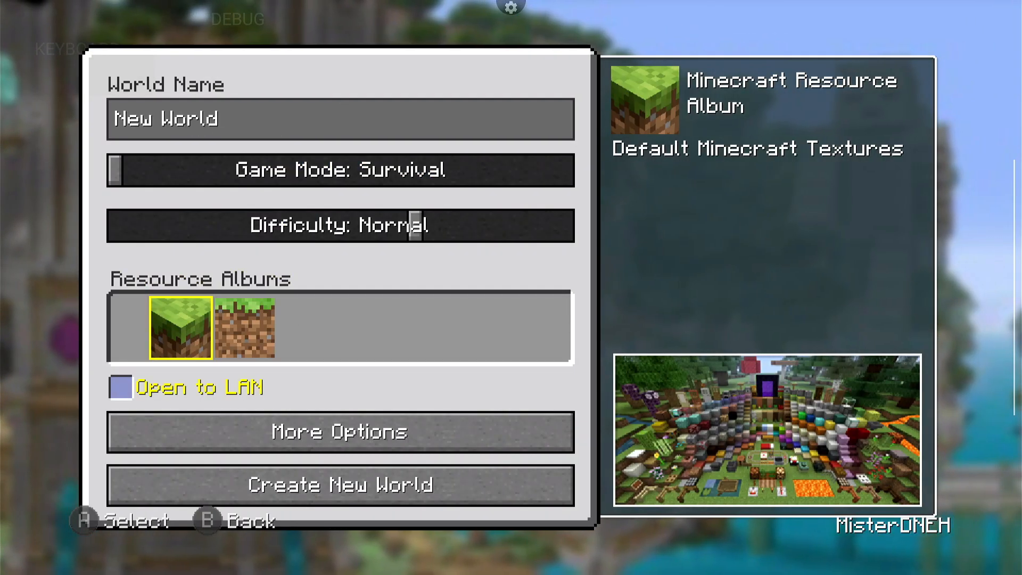
# Create the Survival world and browse the Decorations, Structures and Tools crafting tabs.
pyautogui.click(340, 486)
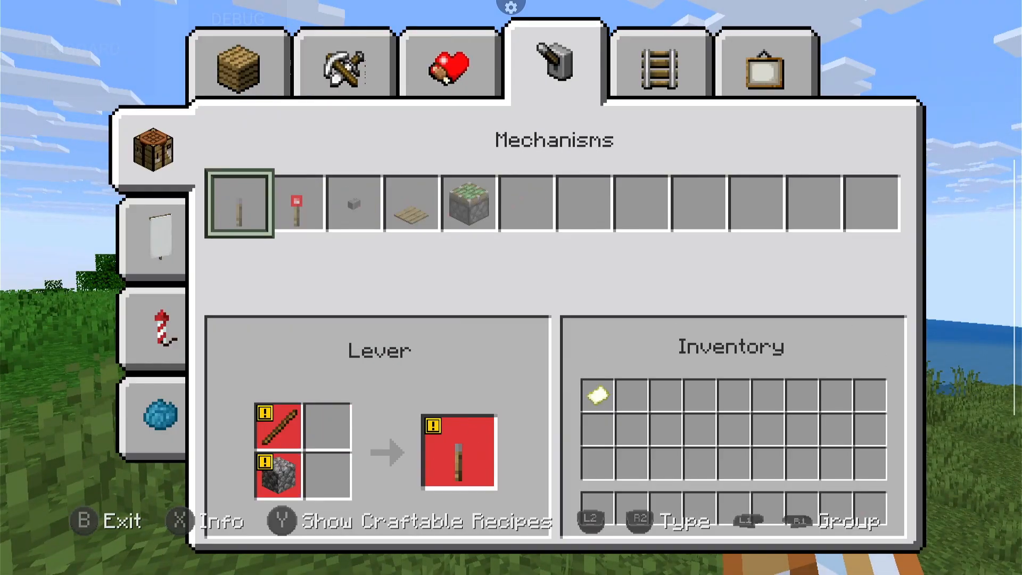
pyautogui.click(764, 69)
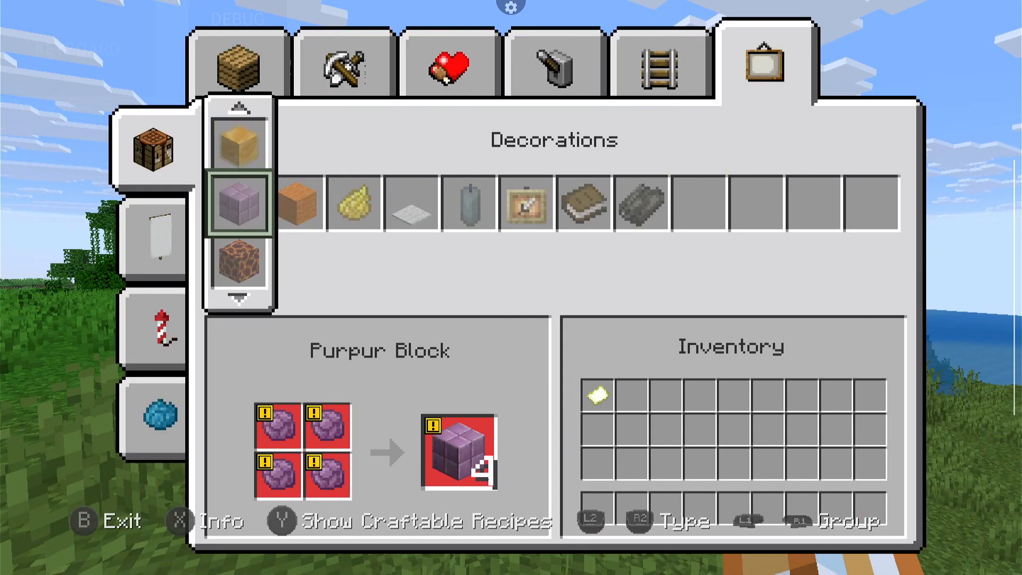
pyautogui.click(240, 65)
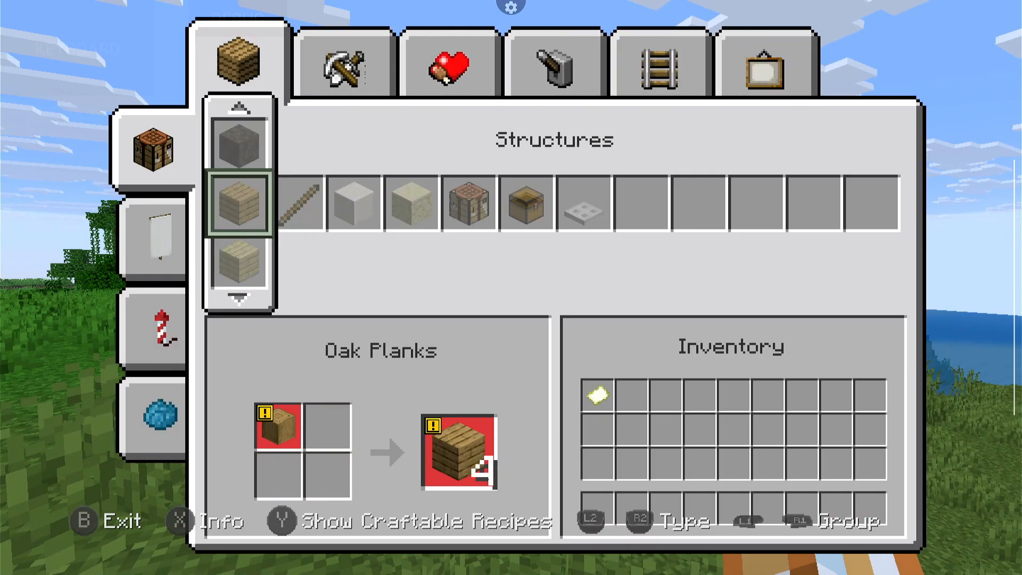
pyautogui.click(339, 63)
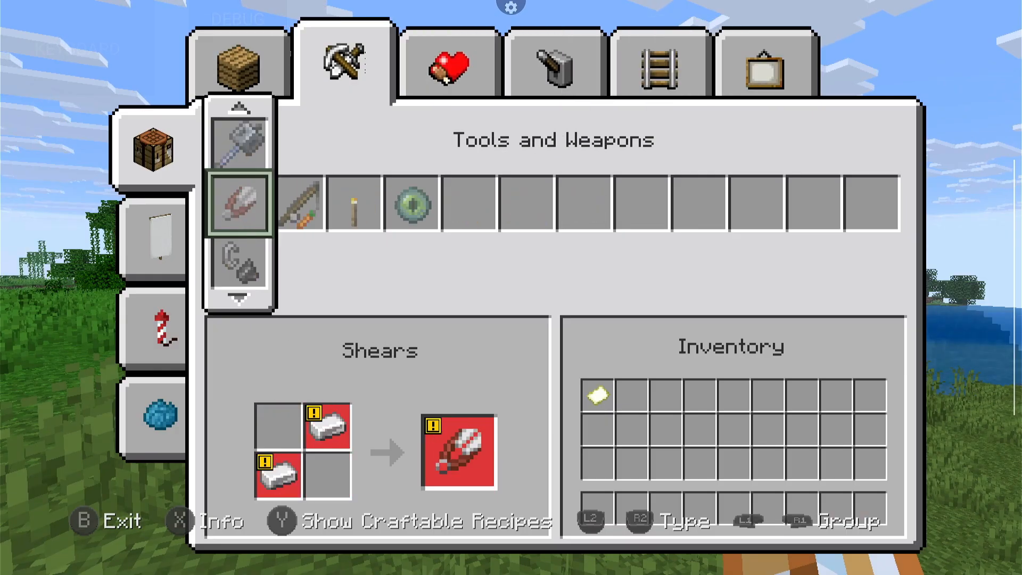